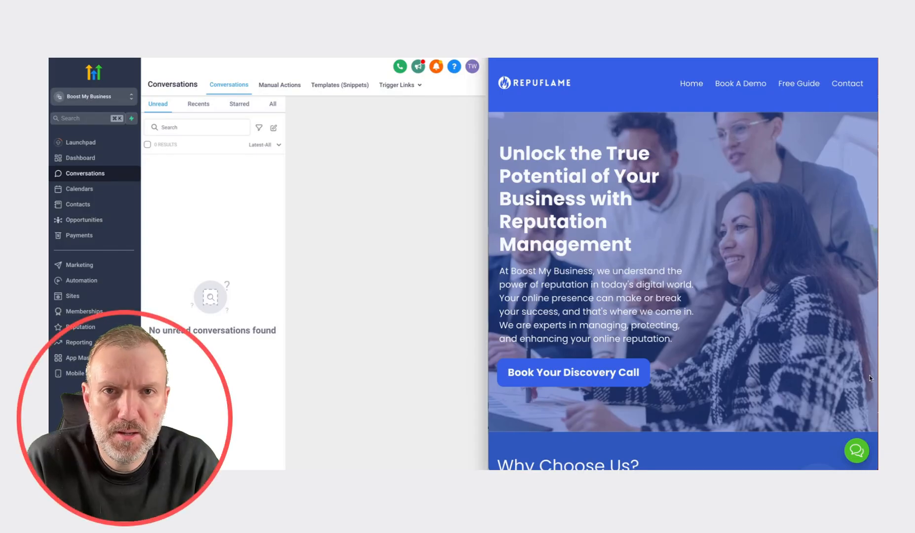
# Test the live chat bubble on the website by sending a hello message
pyautogui.click(856, 451)
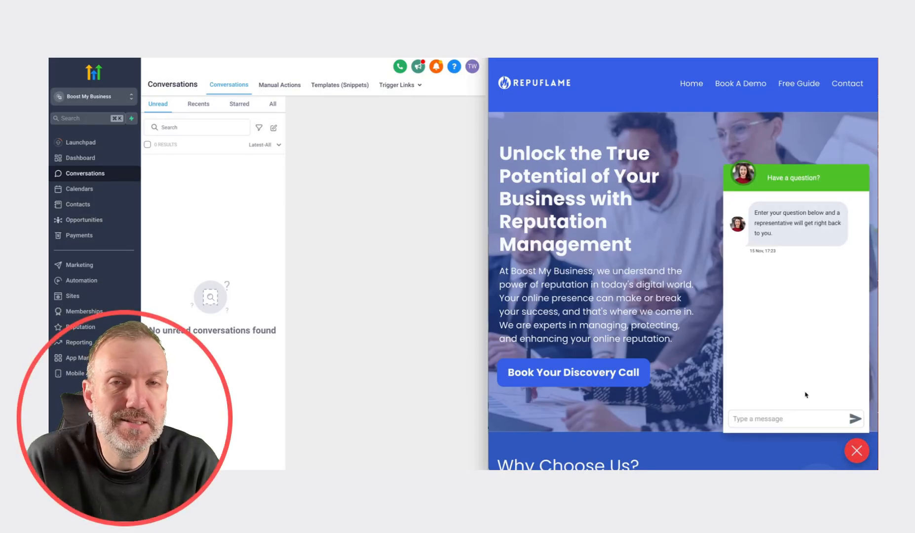
pyautogui.write('Hello there')
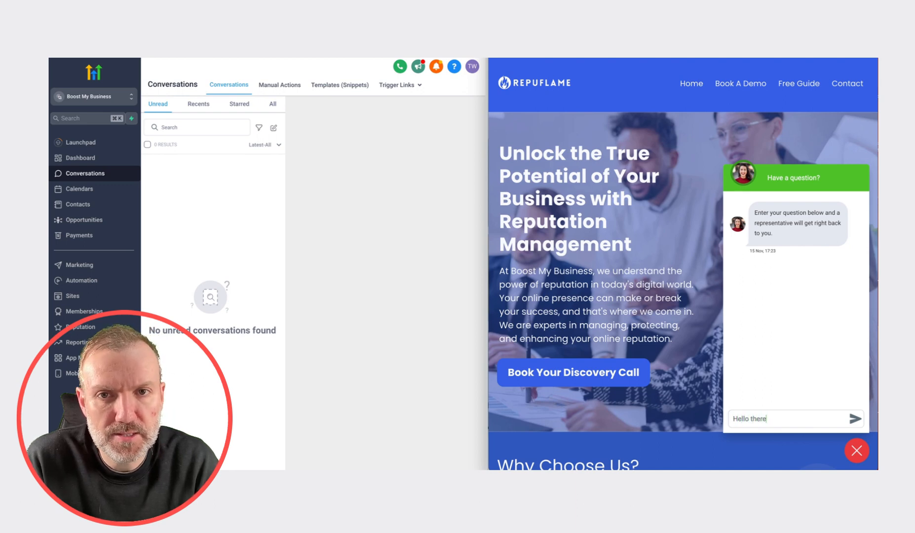
pyautogui.click(856, 419)
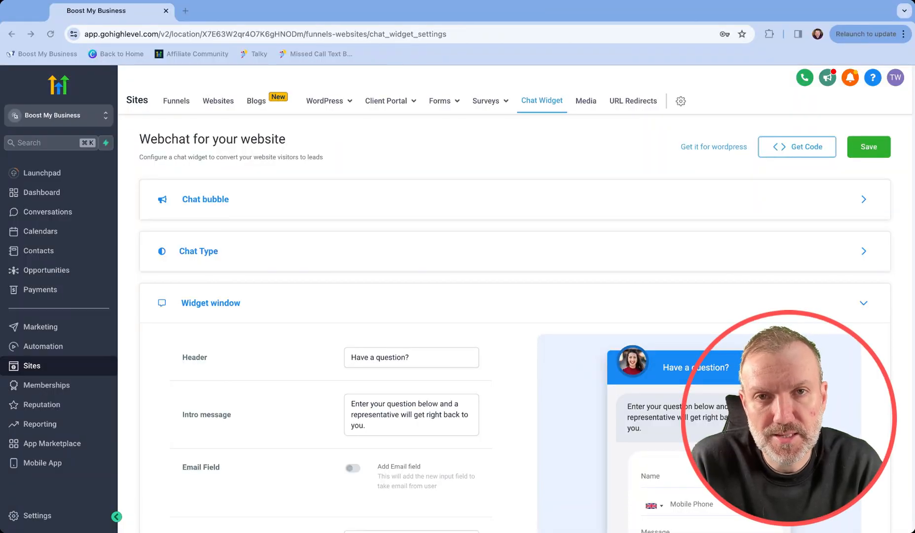
# Go via the dashboard to Sites > Chat Widget and collapse the Chat bubble panel
pyautogui.click(42, 192)
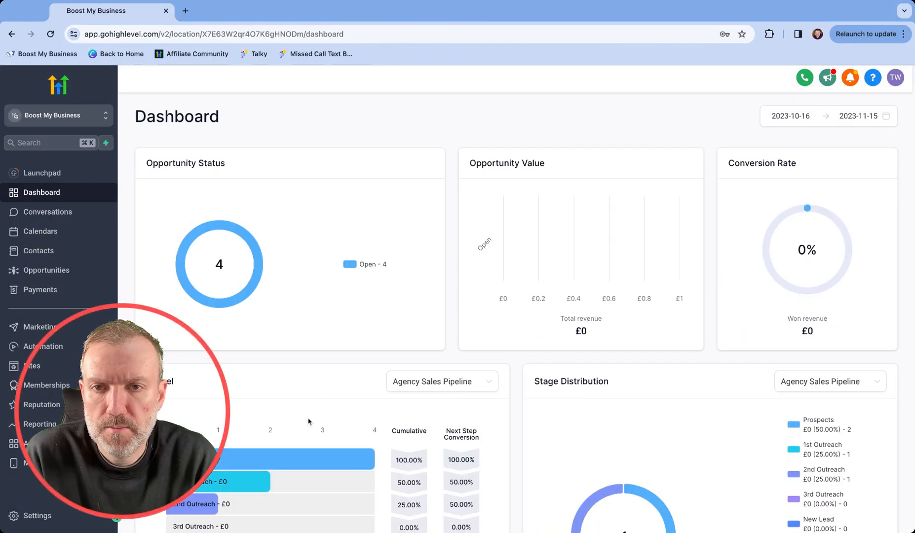
pyautogui.click(32, 366)
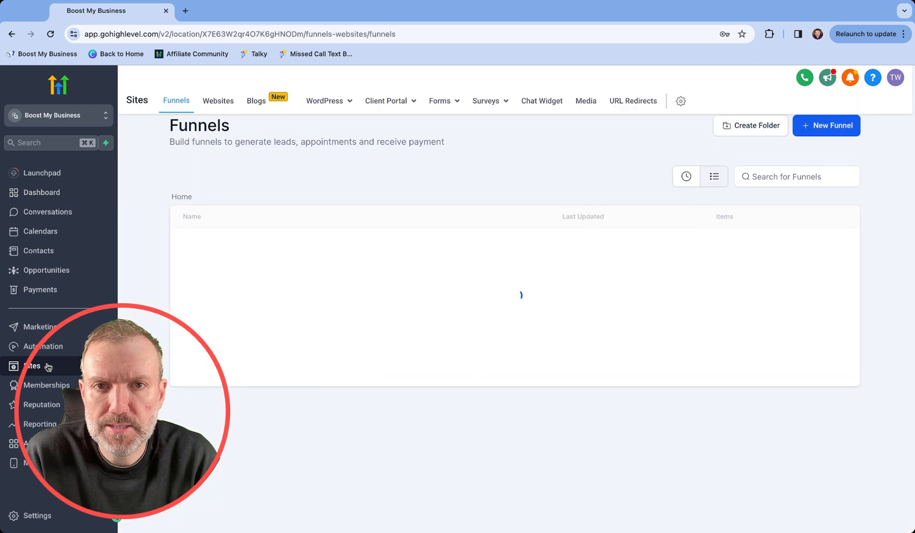
pyautogui.click(542, 101)
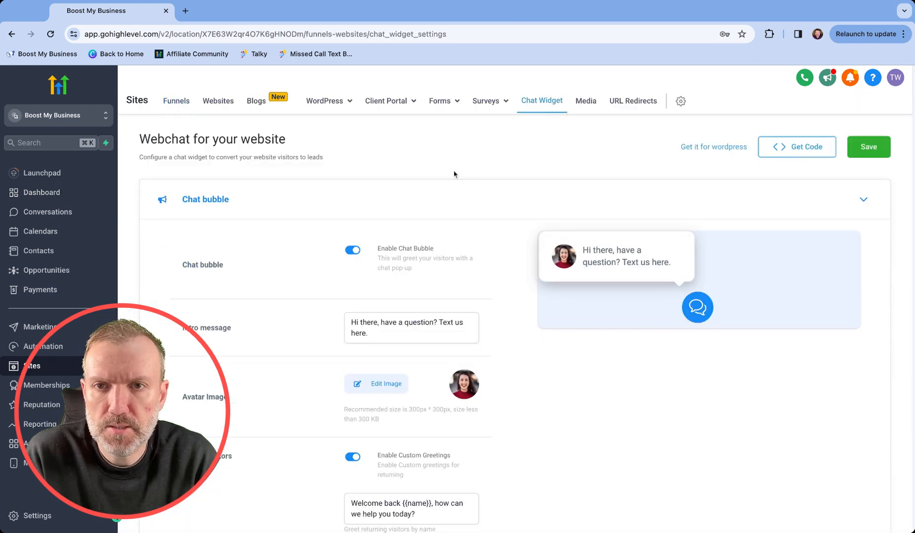
pyautogui.moveTo(116, 198)
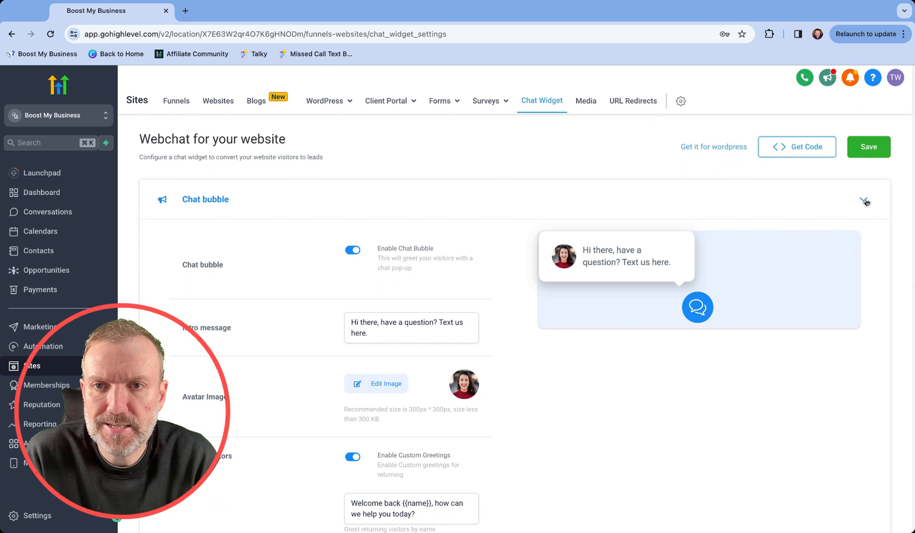
pyautogui.click(865, 198)
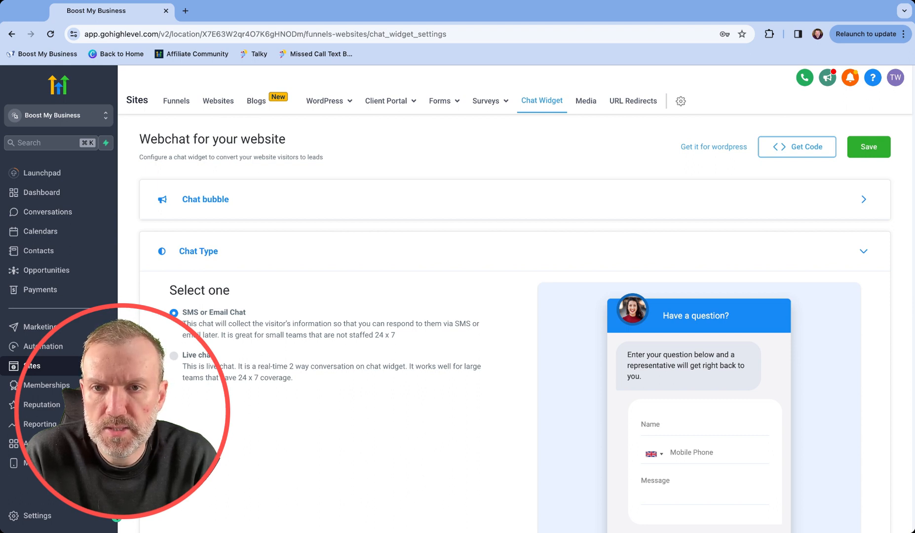
# Switch the chat type to Live chat and move down to the Widget window settings
pyautogui.click(174, 355)
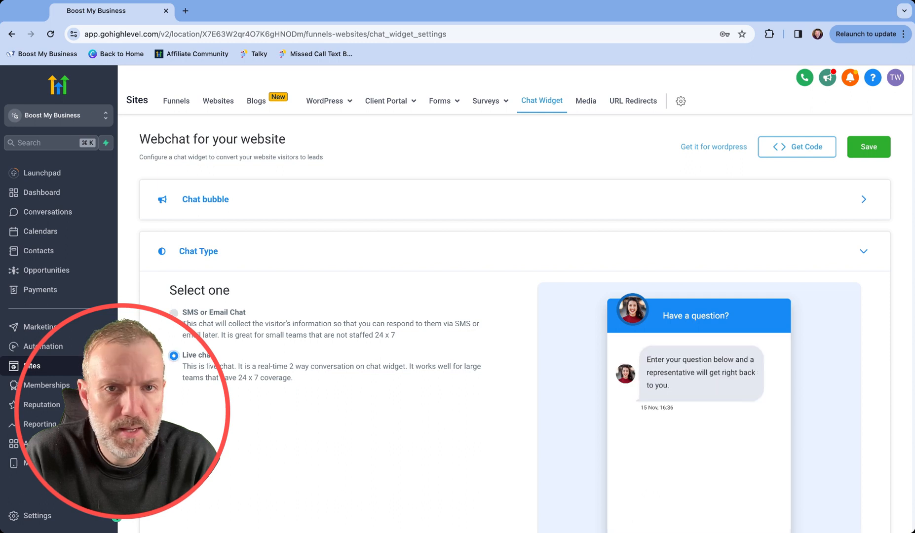
pyautogui.scroll(-3)
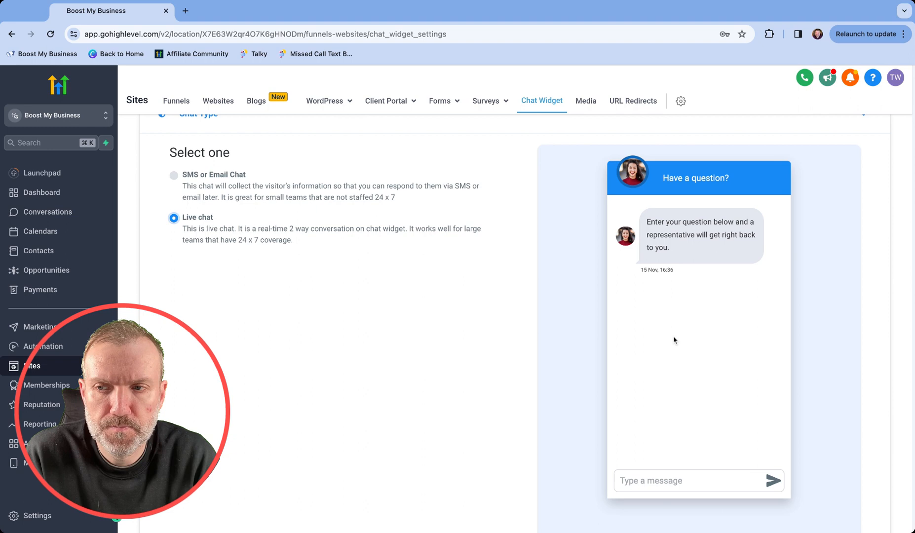
pyautogui.scroll(-3)
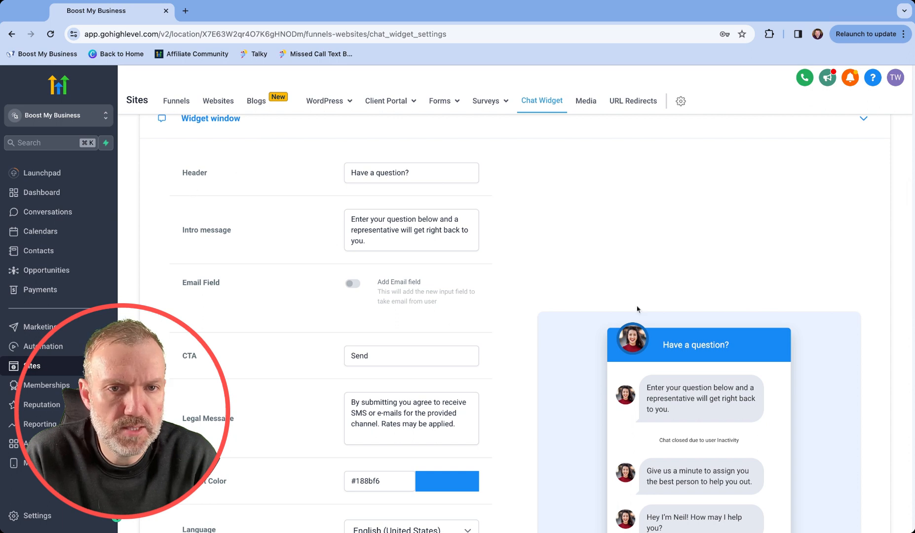
# Make the widget colour green (#4CC428) and its language English (United Kingdom)
pyautogui.scroll(-3)
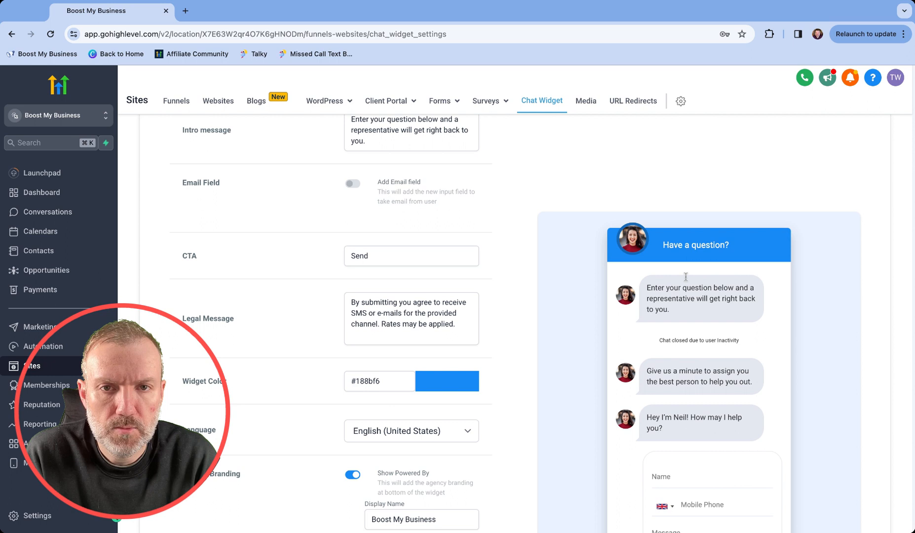
pyautogui.click(446, 381)
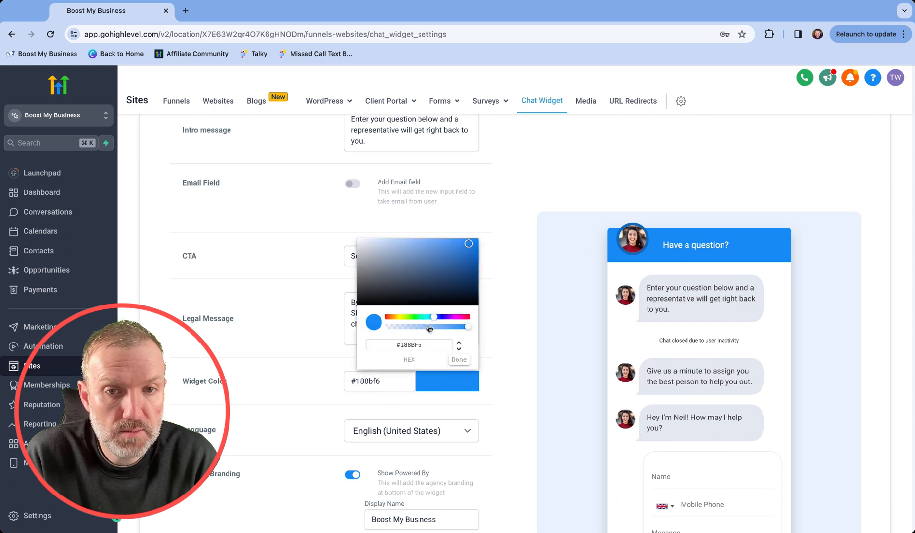
pyautogui.moveTo(430, 322); pyautogui.dragTo(411, 321)
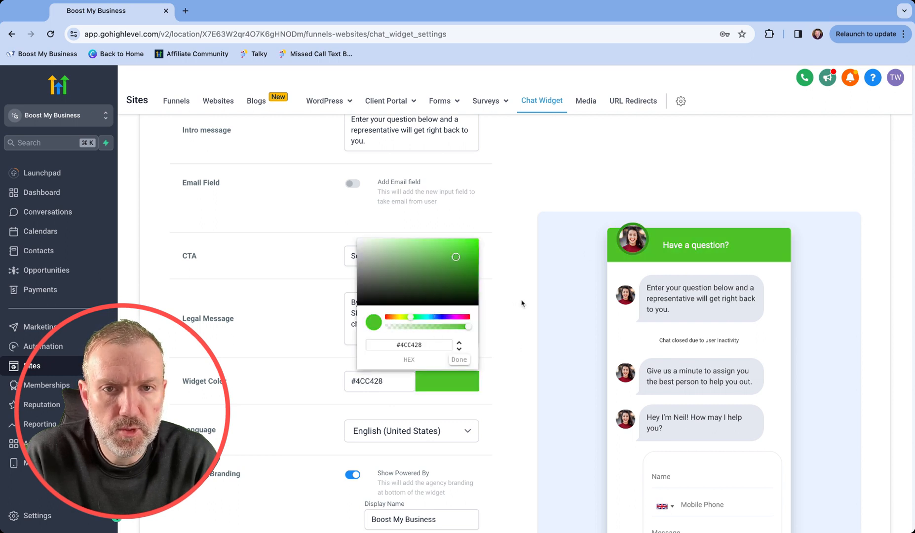
pyautogui.click(459, 359)
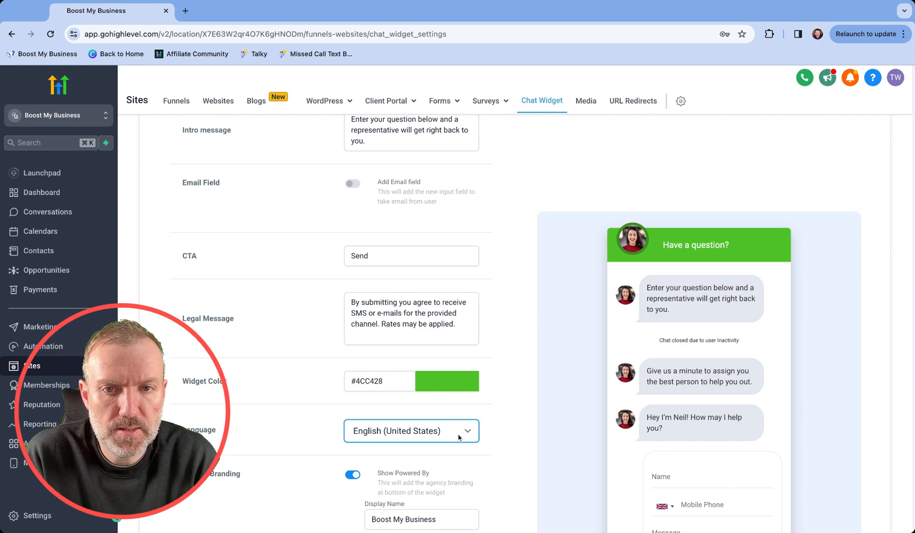
pyautogui.click(411, 431)
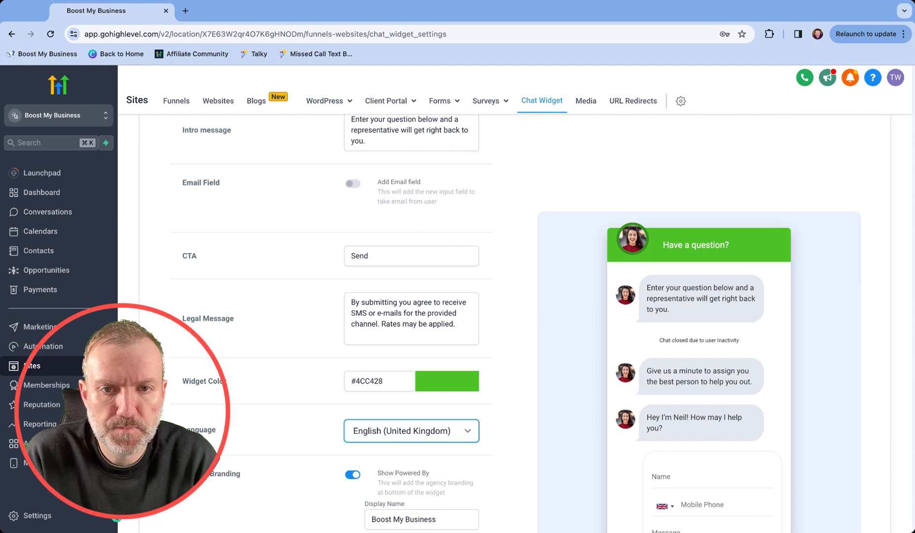
pyautogui.scroll(-3)
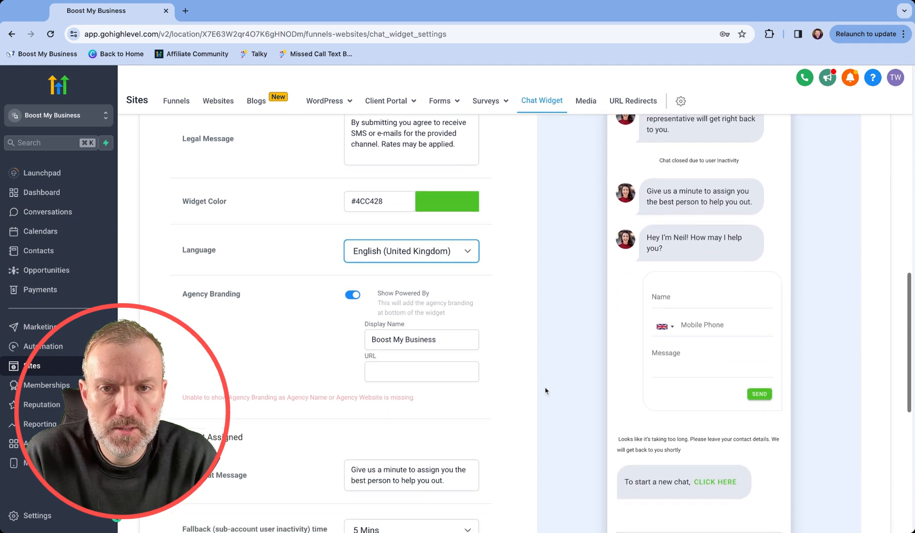
# Set the live chat fallback inactivity time to 2 Mins under Live Chat Assigned
pyautogui.scroll(-3)
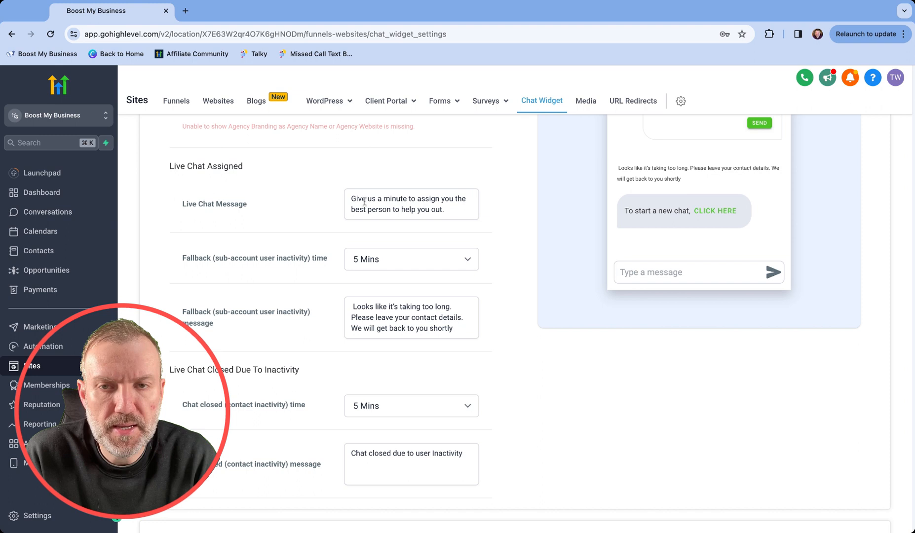
pyautogui.scroll(-3)
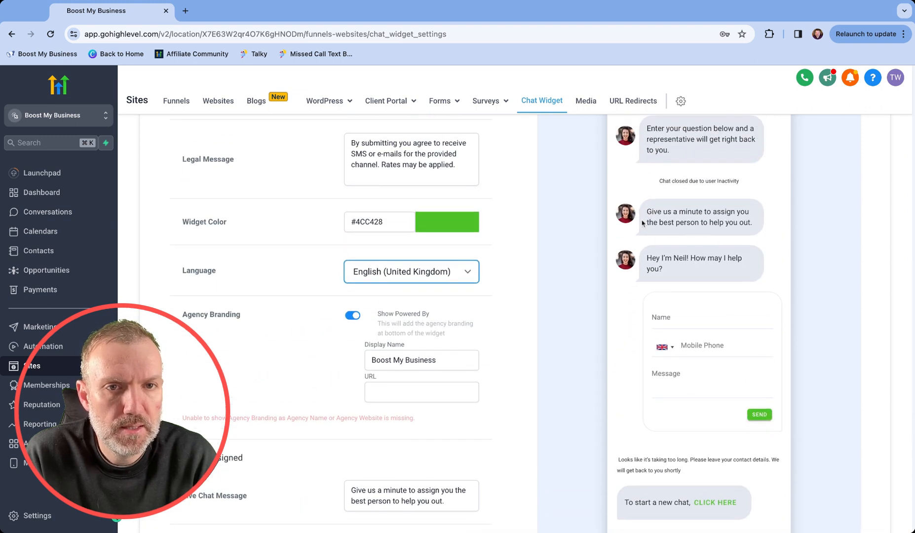
pyautogui.scroll(-3)
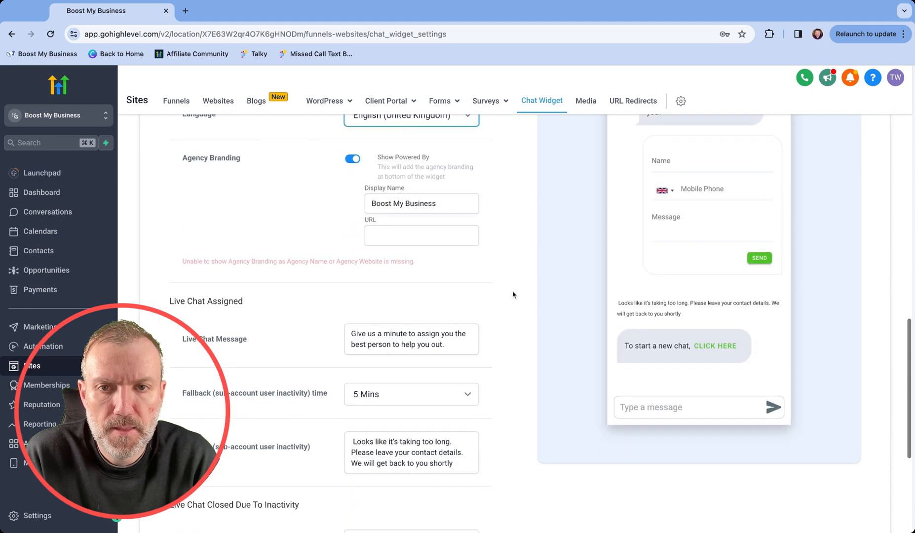
pyautogui.scroll(-3)
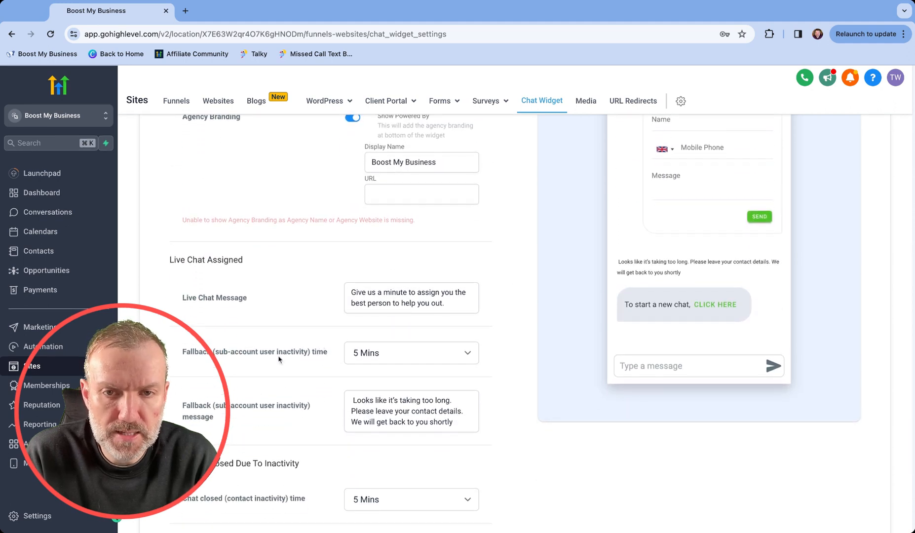
pyautogui.scroll(-3)
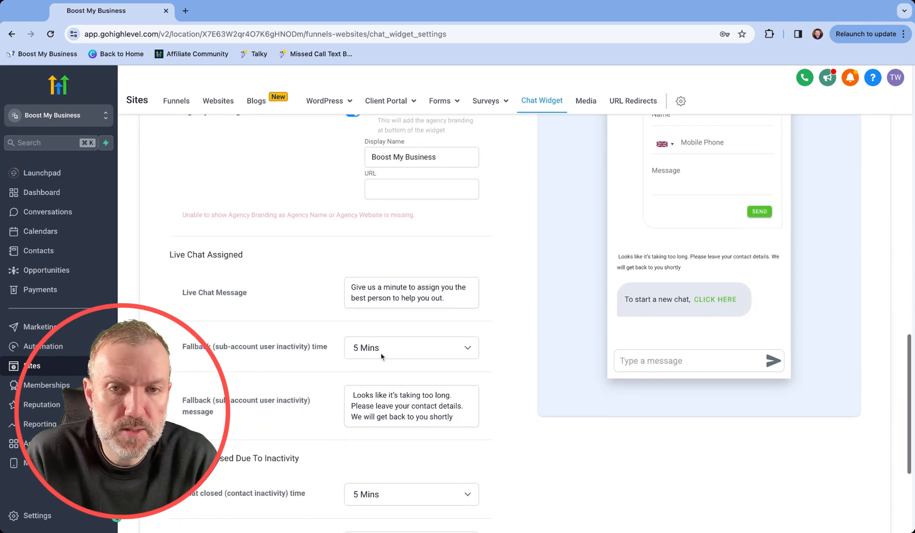
pyautogui.scroll(-3)
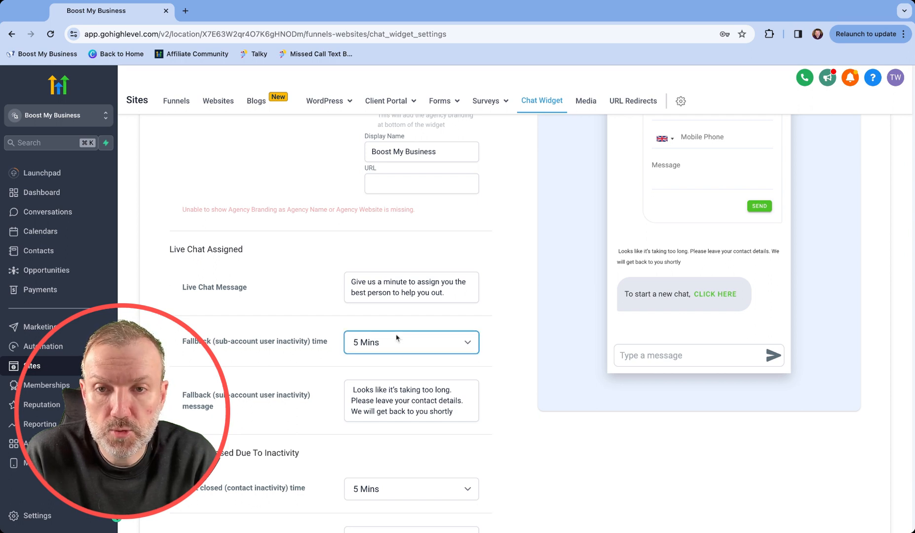
pyautogui.click(410, 343)
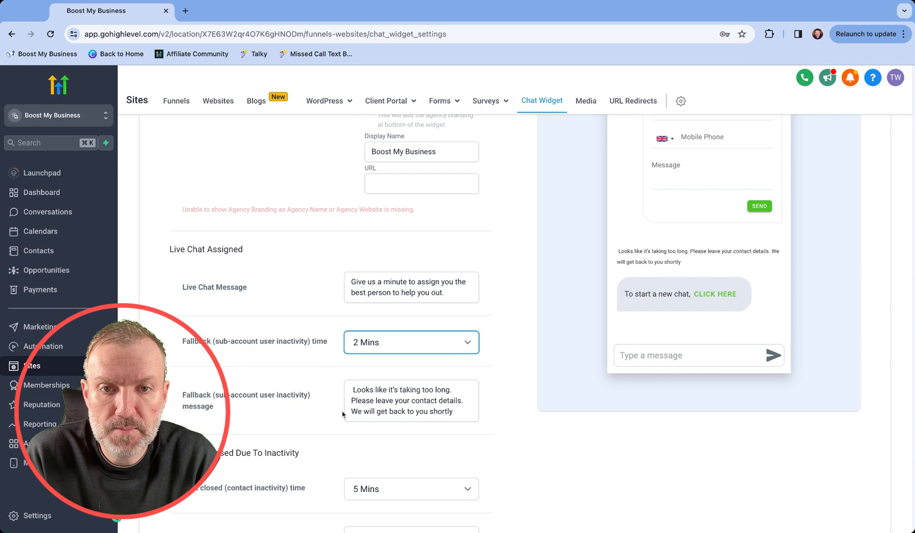
pyautogui.scroll(3)
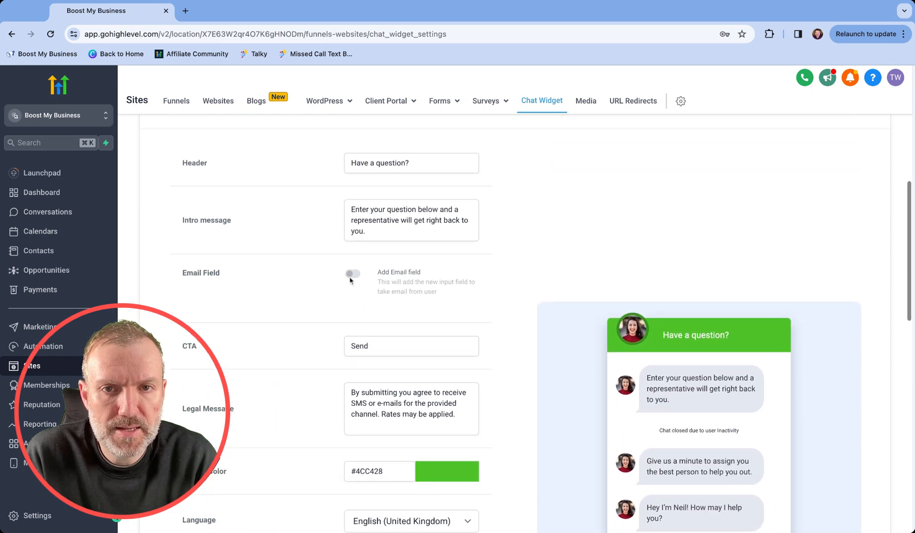
# Turn on the Email Field for the contact form and save the chat widget settings
pyautogui.scroll(-3)
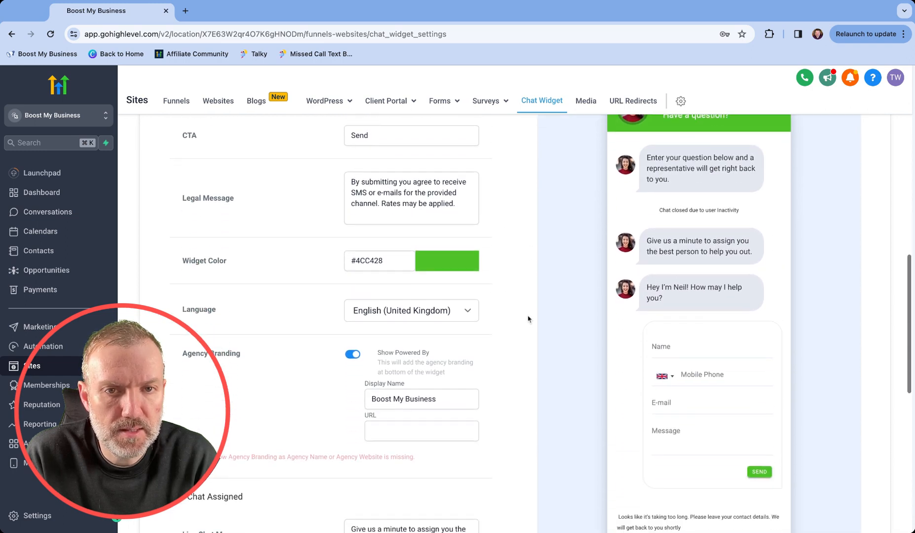
pyautogui.scroll(-3)
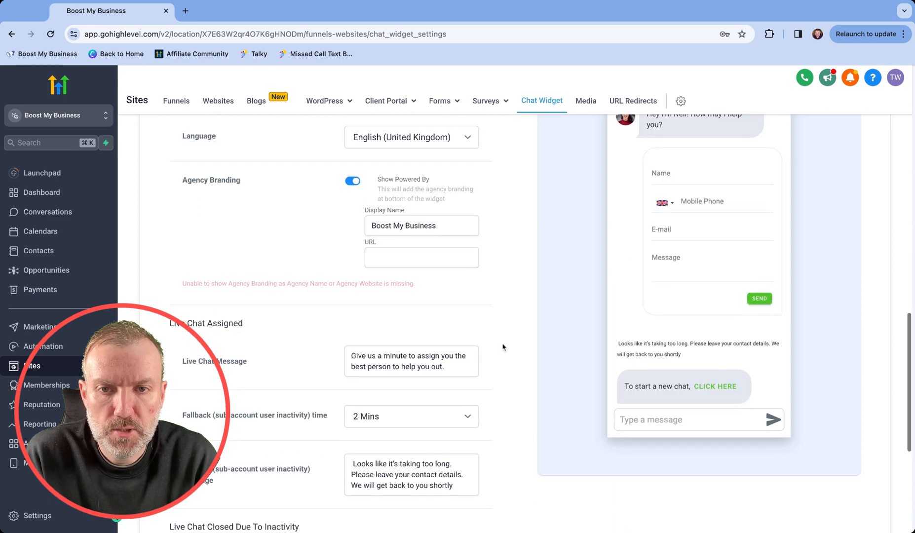
pyautogui.scroll(-3)
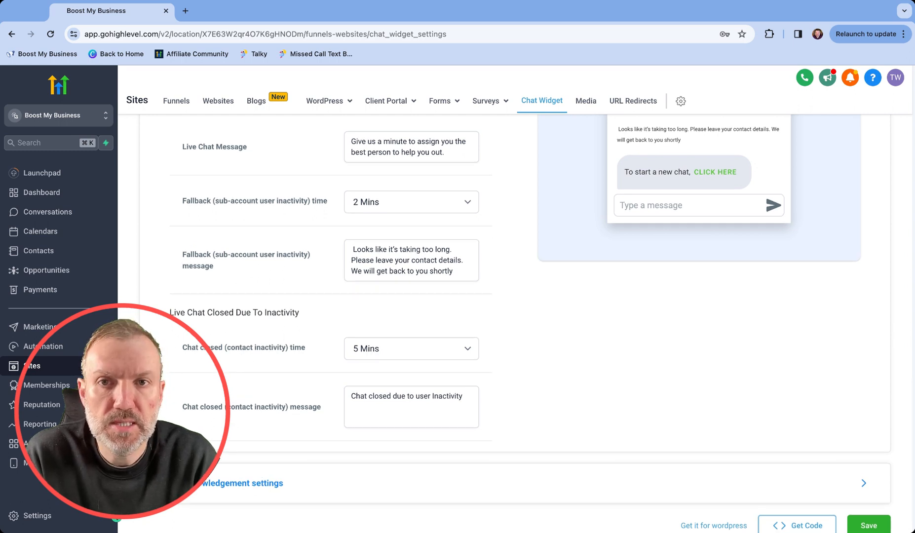
pyautogui.click(412, 349)
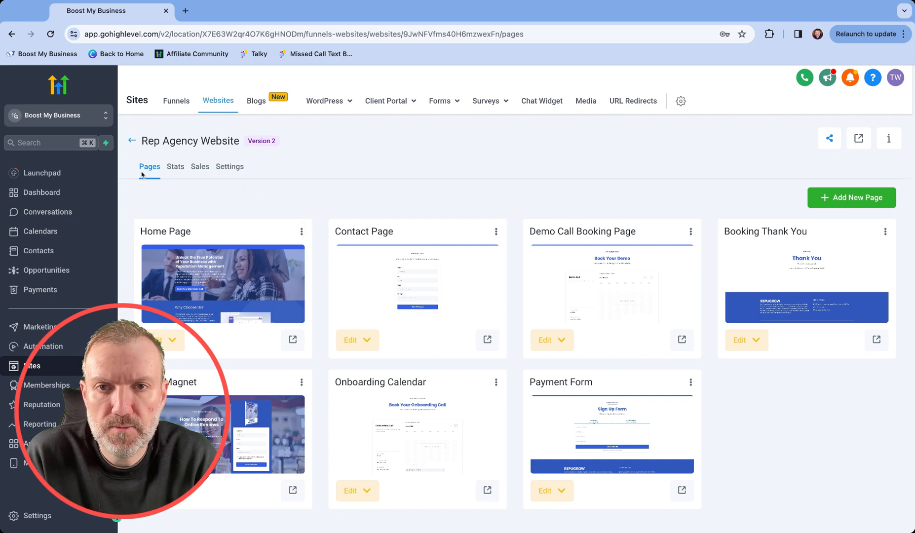
# Enable the Chat widget toggle in the Rep Agency Website's settings
pyautogui.click(229, 167)
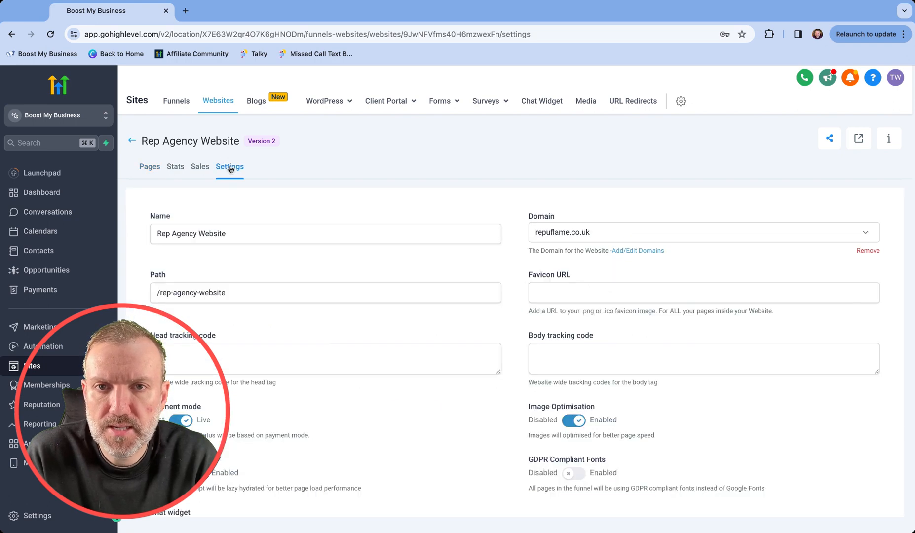
pyautogui.scroll(-3)
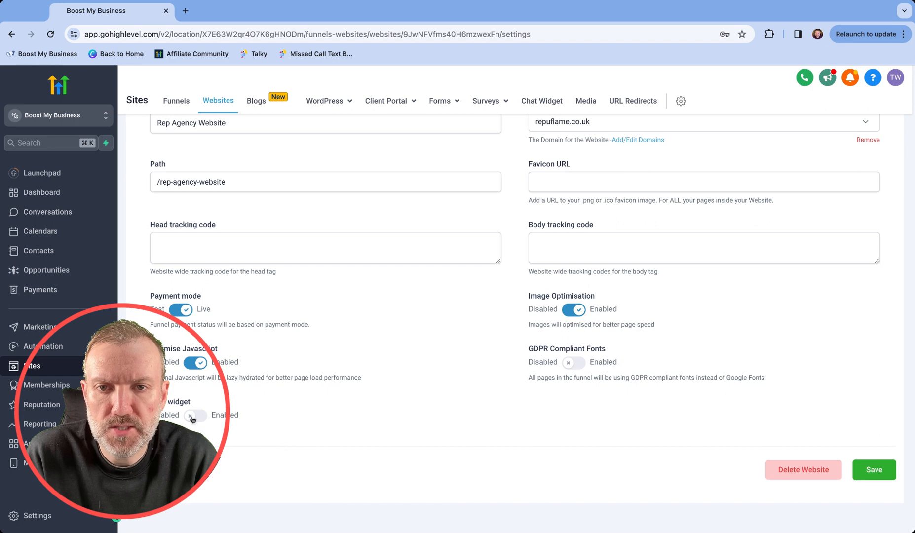
pyautogui.click(196, 418)
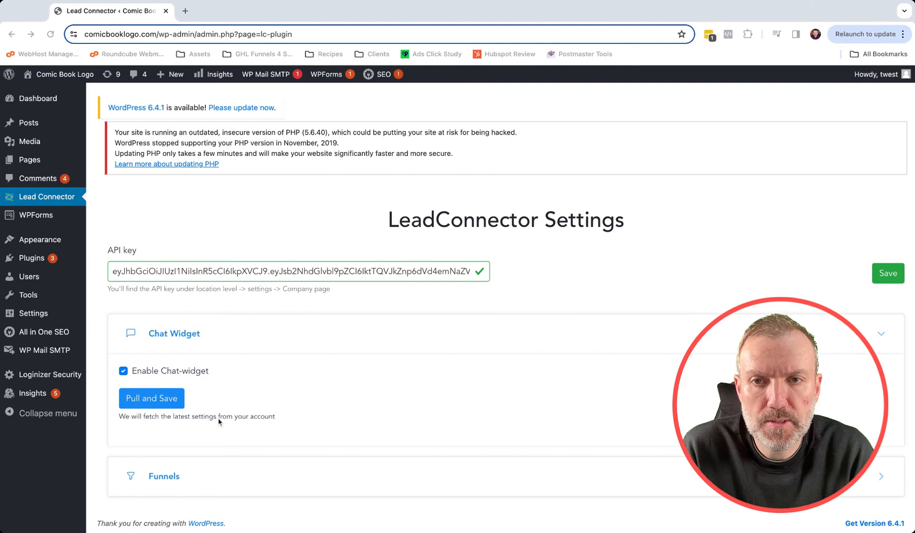
pyautogui.moveTo(144, 380)
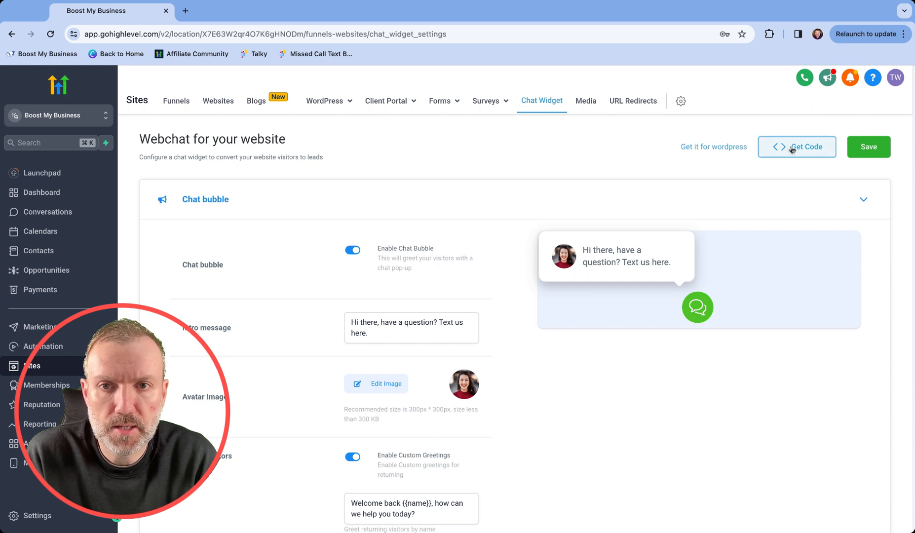
# Get the widget embed code and copy the Body Code to the clipboard
pyautogui.click(798, 147)
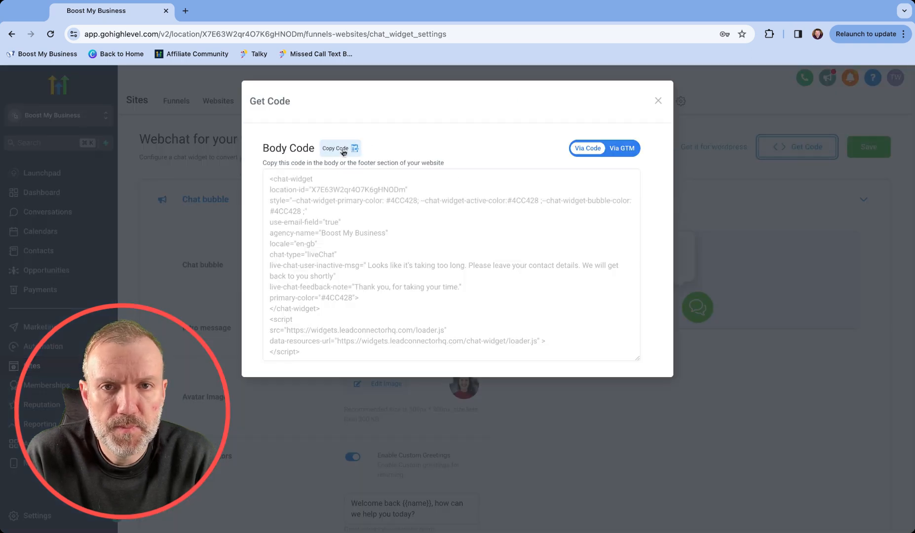
pyautogui.click(339, 148)
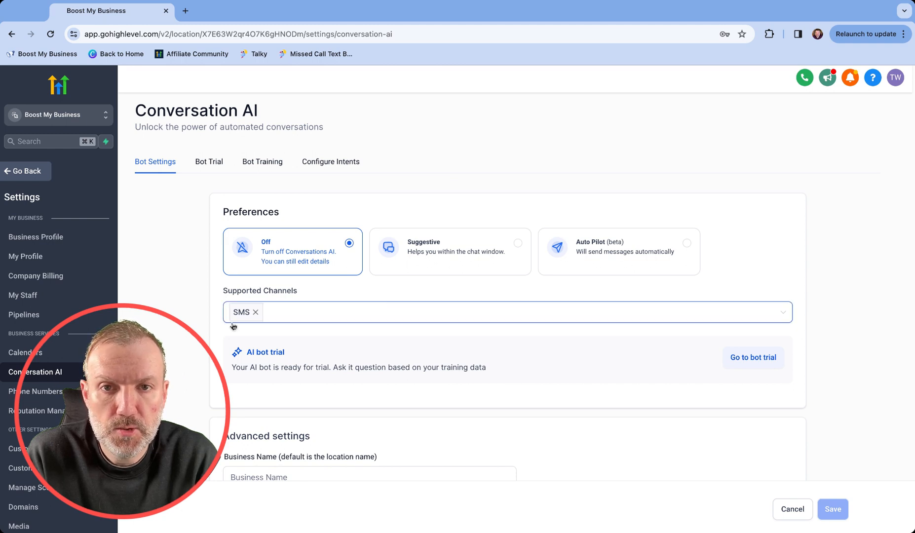
# Change Conversation AI from Off through Suggestive to Auto Pilot so it replies automatically
pyautogui.click(449, 251)
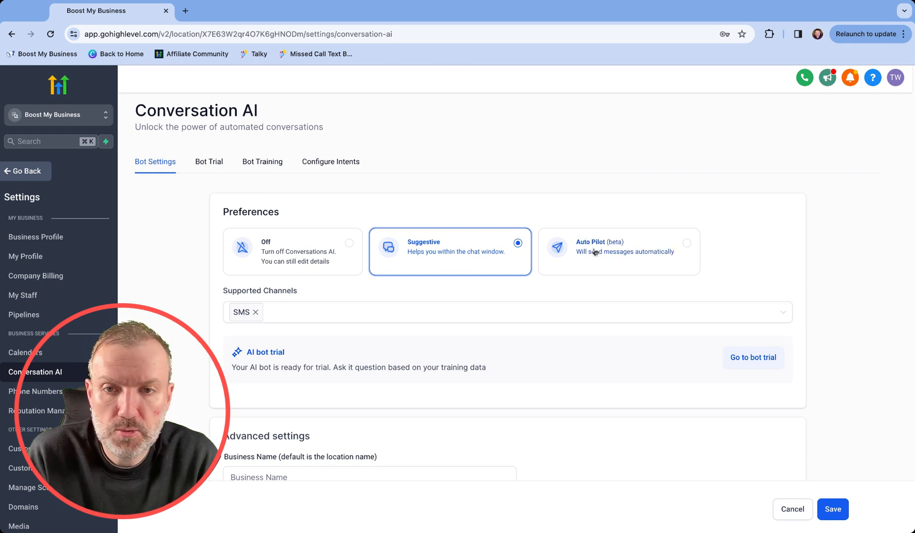
pyautogui.click(618, 252)
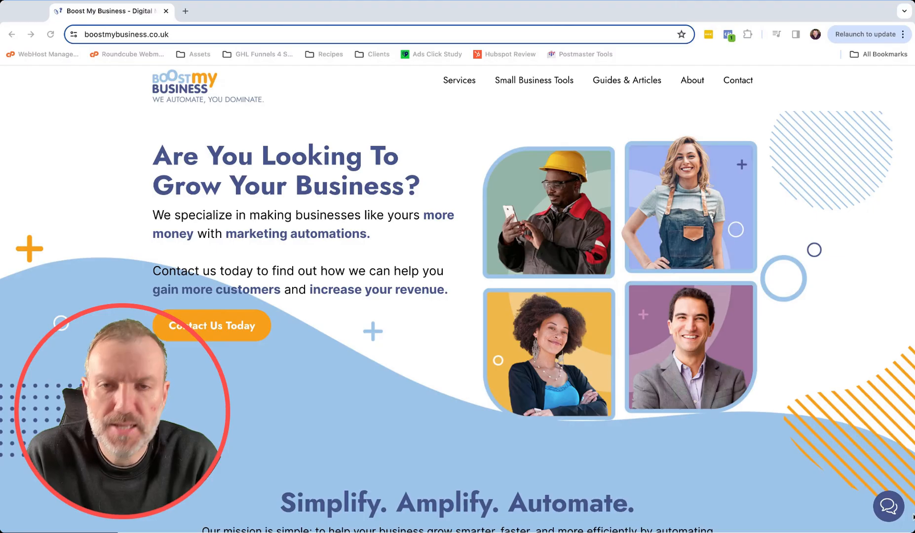
# Send an SEO question and 'Thank you so much' in the site chat, each answered by AI
pyautogui.click(888, 505)
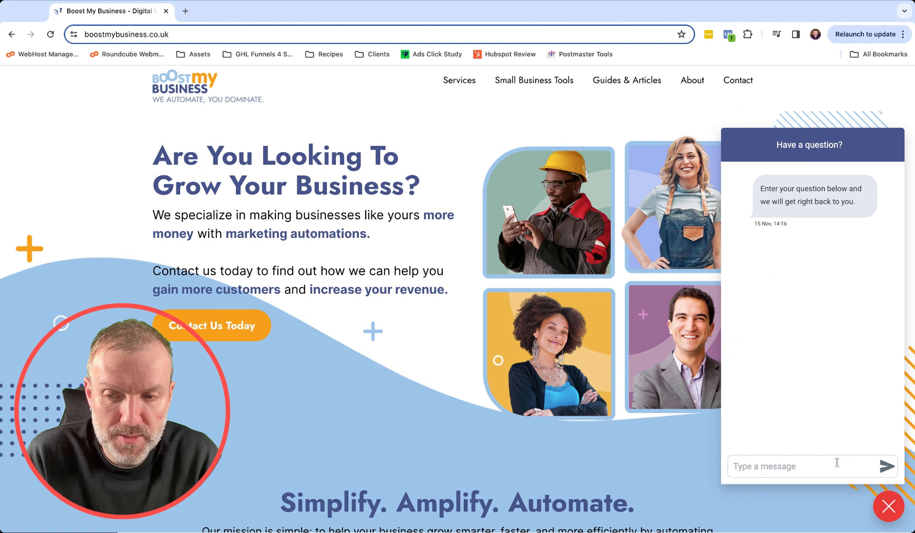
pyautogui.write('hey there, do you d')
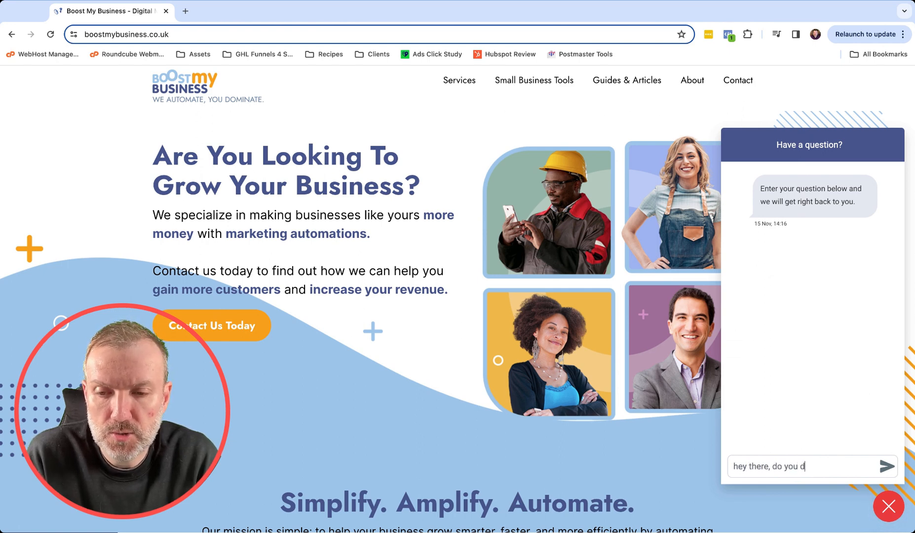
pyautogui.click(886, 467)
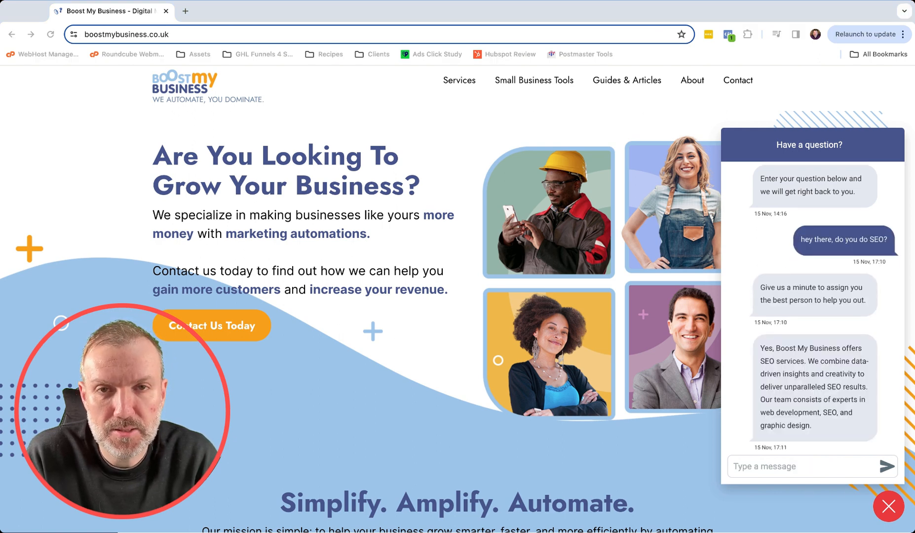
pyautogui.write('Thank you so mu')
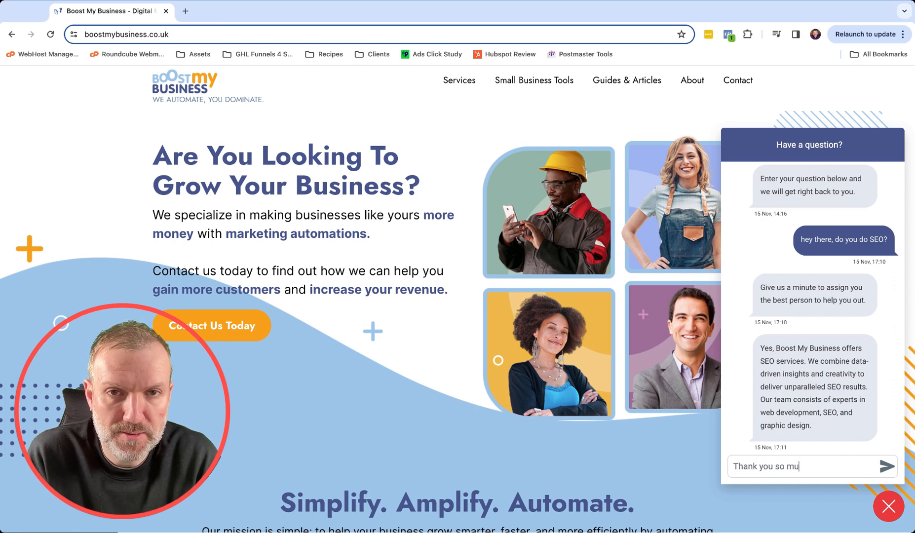
pyautogui.click(888, 466)
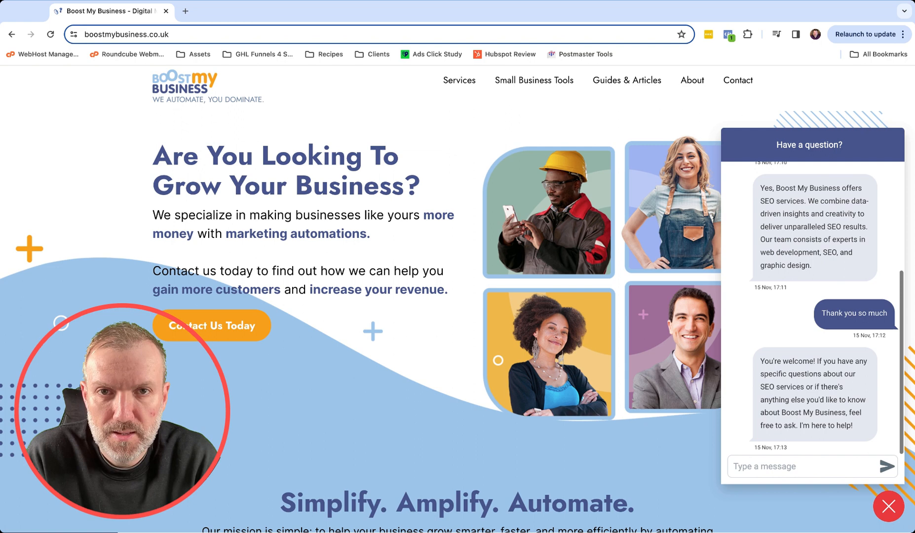